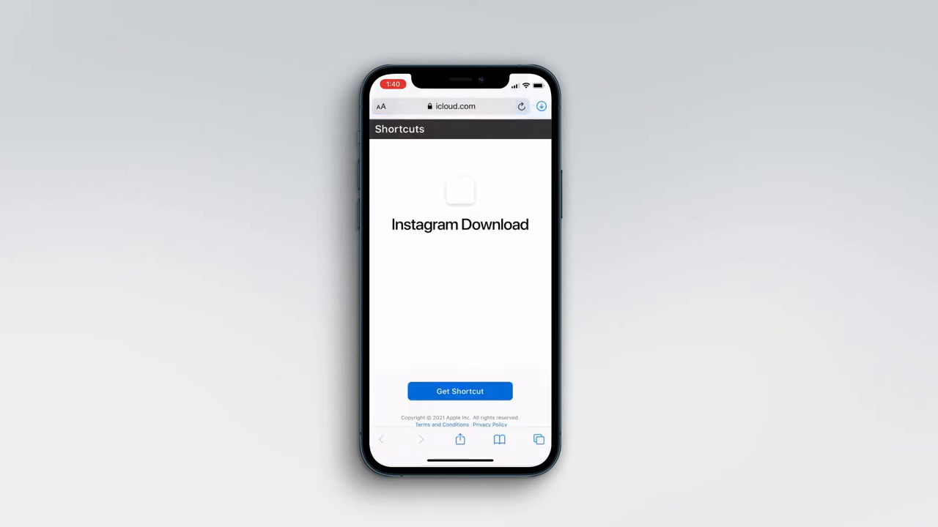
Step: Add the Instagram Download shortcut from iCloud, accepting it as an untrusted shortcut
left_click(459, 391)
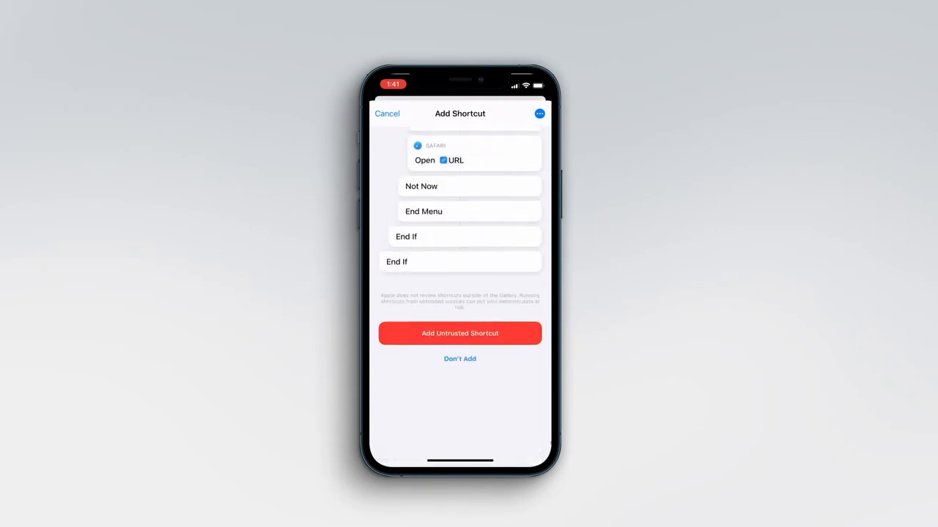
scroll("down", 3)
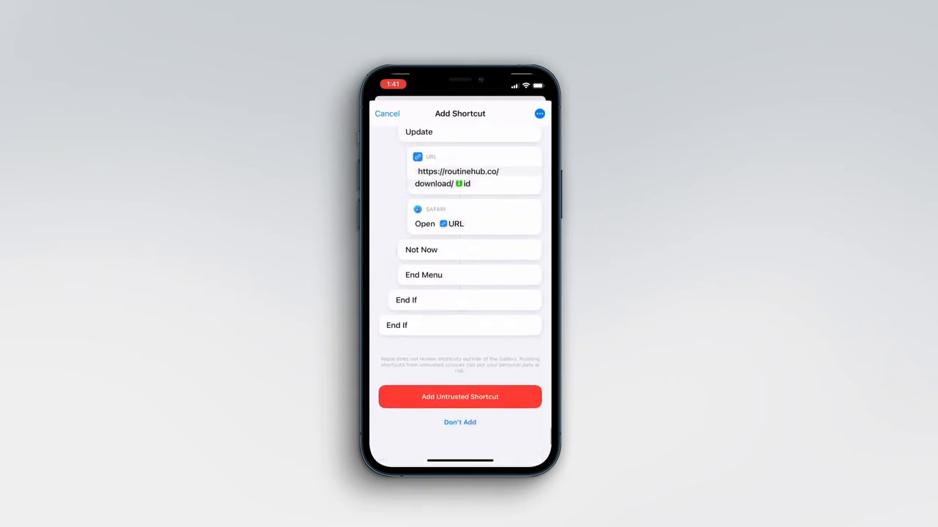
left_click(459, 396)
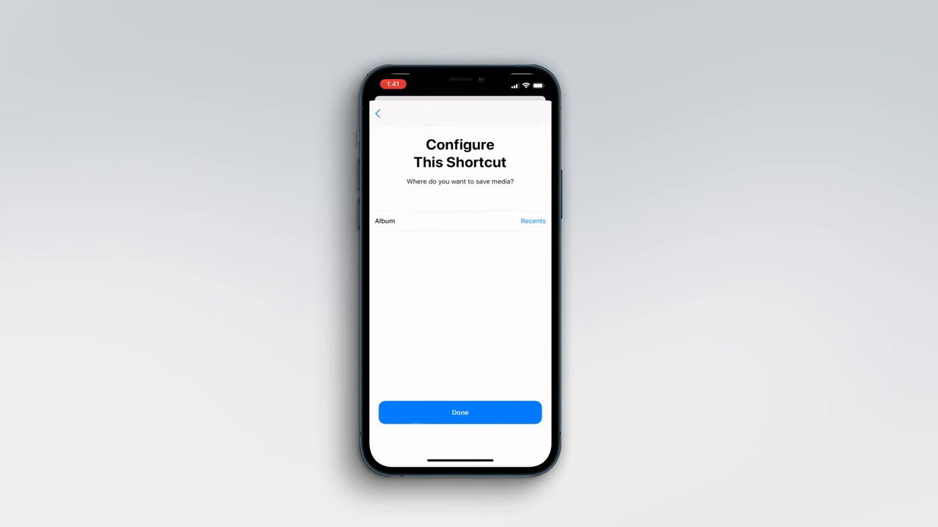
Step: Finish setup with Album left at Recents, then switch to Instagram's tiktok profile
left_click(532, 220)
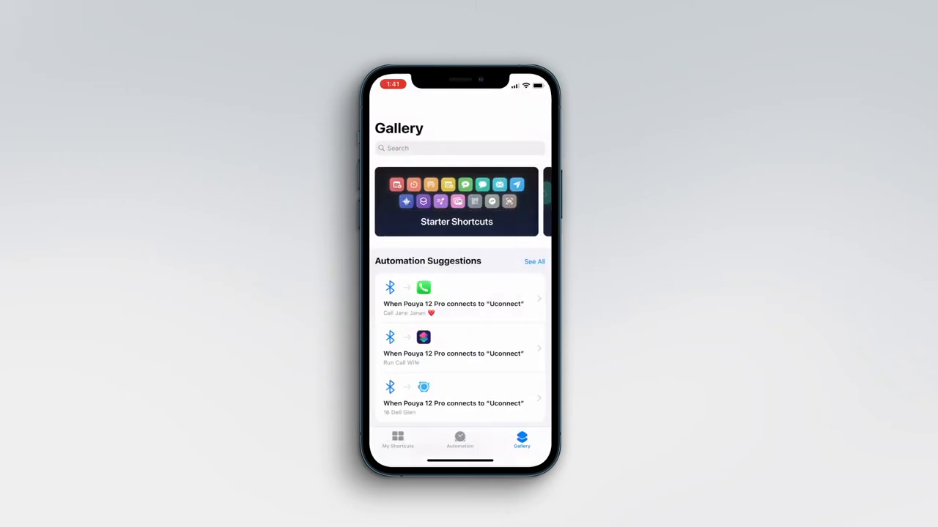
left_click(398, 439)
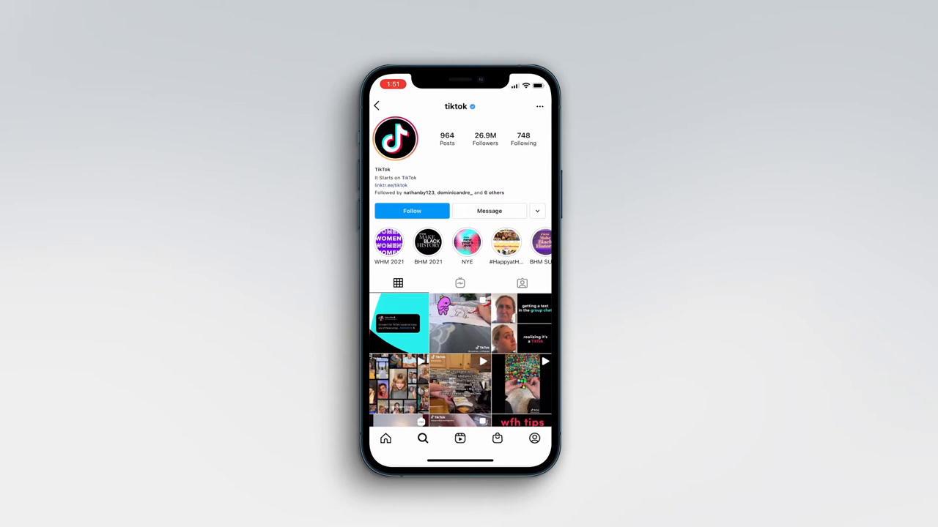
Step: Open a tiktok video post and bring up its Share to… sheet
scroll("down", 3)
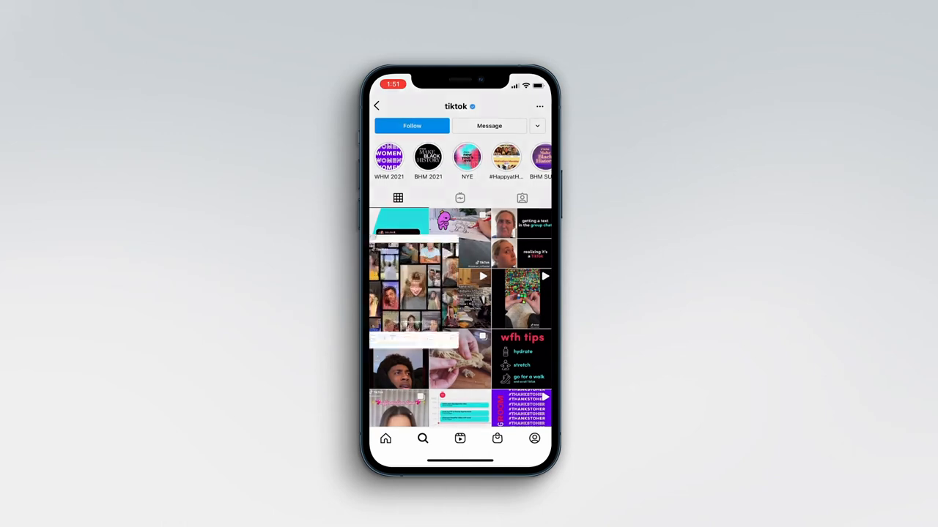
left_click(399, 223)
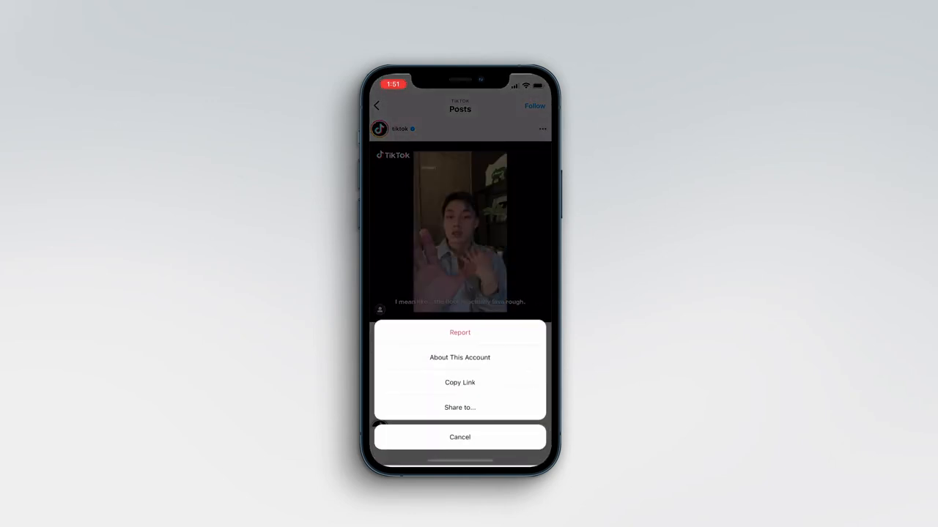
left_click(460, 408)
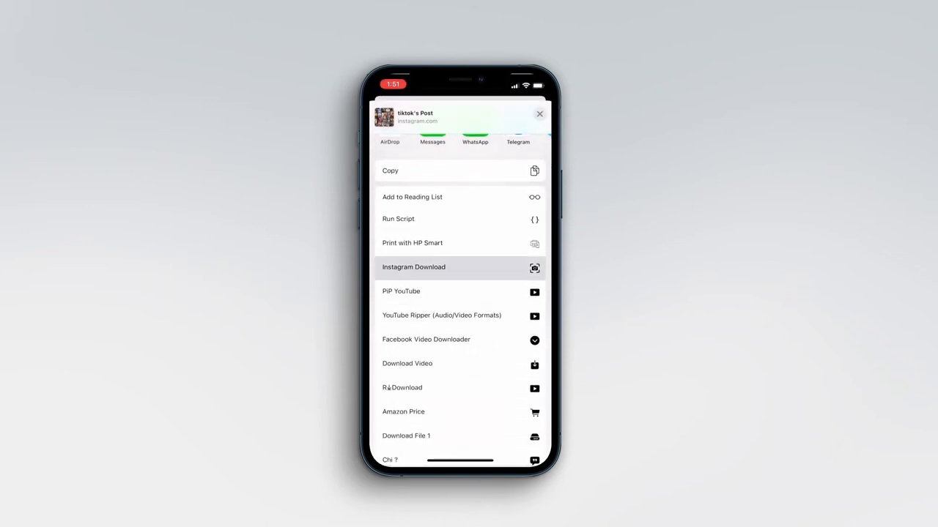
Step: Run Instagram Download, allowing instagram.com, fbcdn.net and Photos access to save the video
left_click(413, 266)
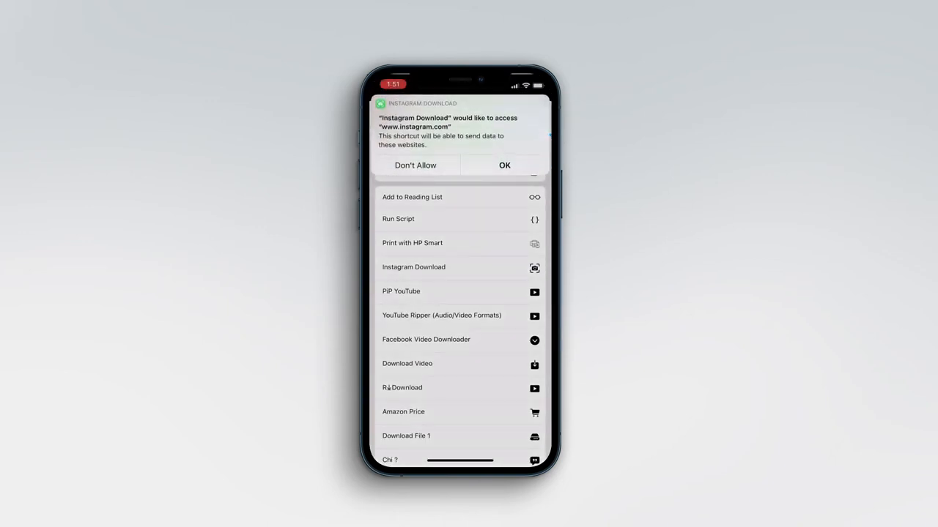
left_click(504, 165)
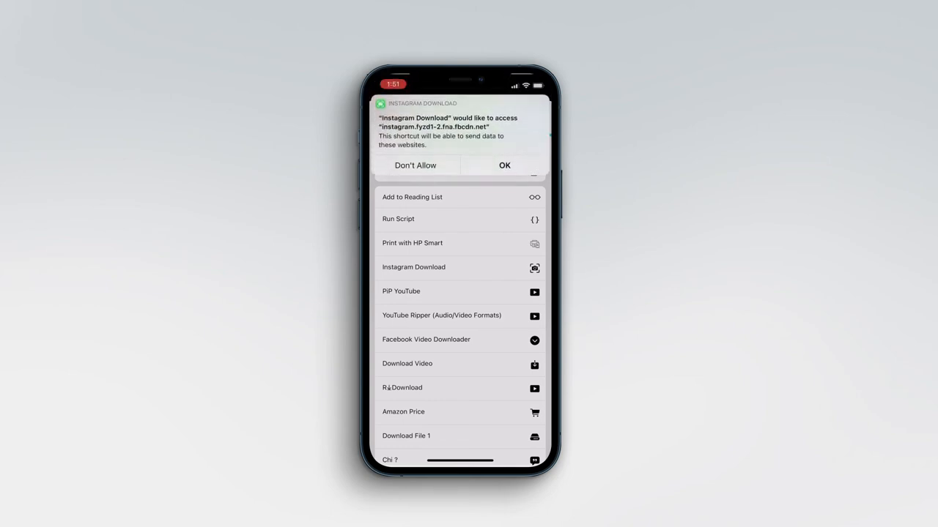
left_click(504, 165)
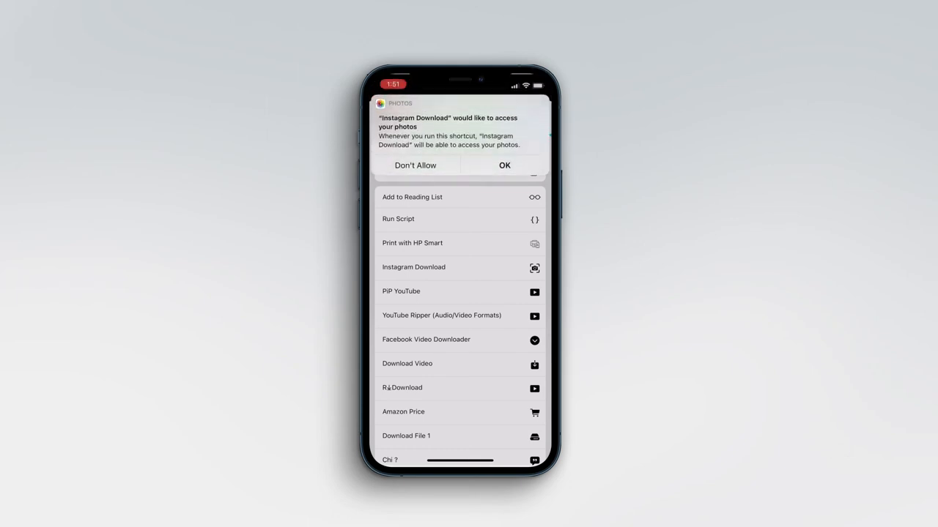
left_click(504, 165)
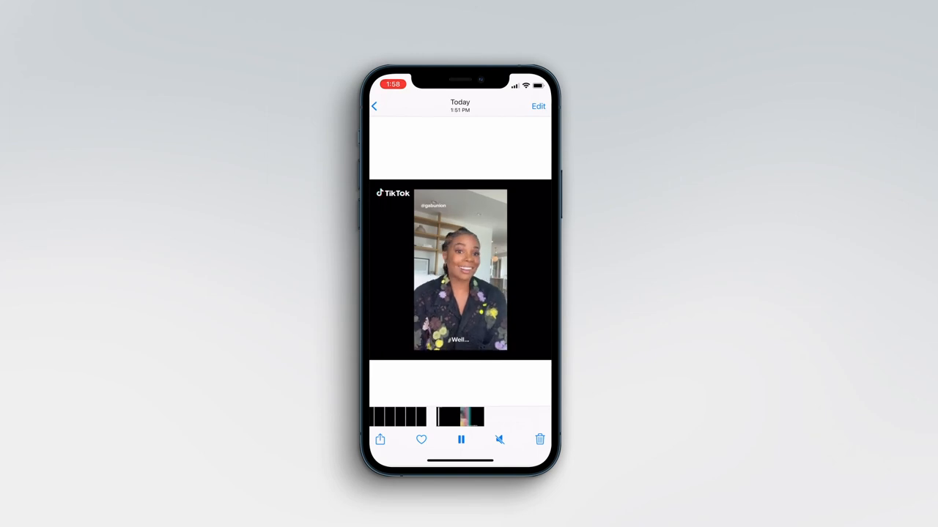
left_click(380, 440)
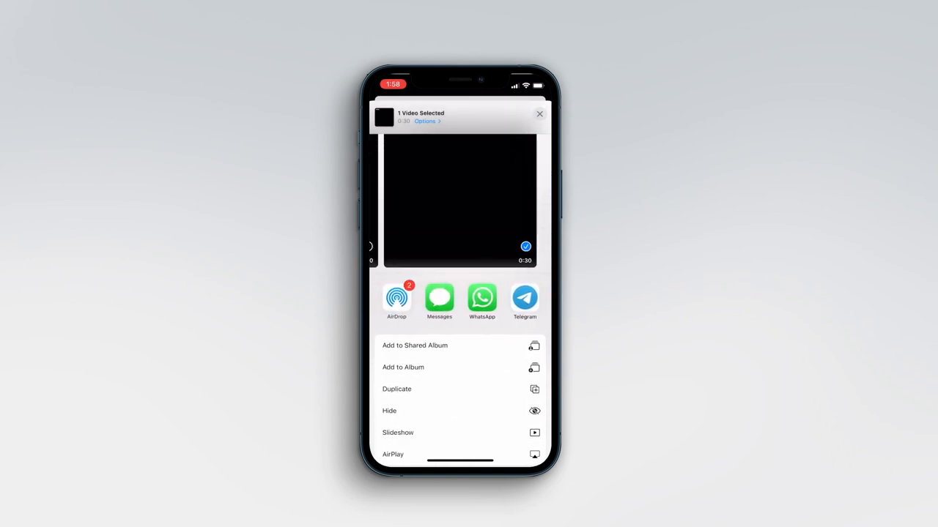
left_click(540, 114)
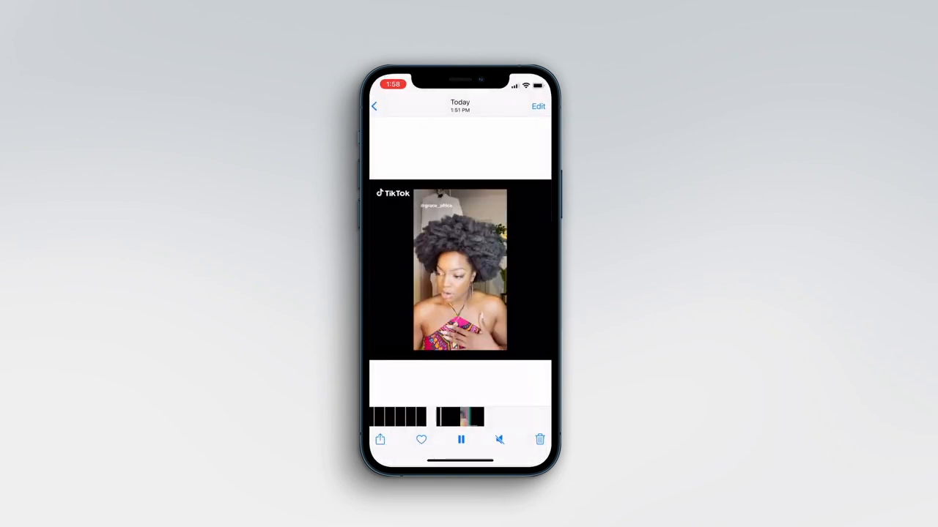